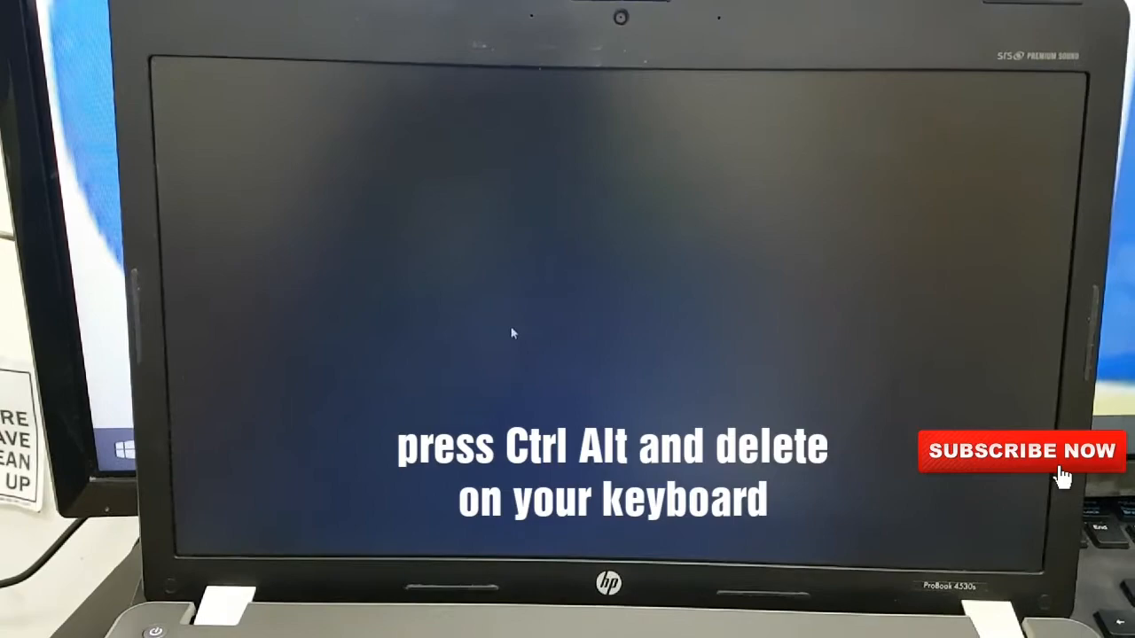
Bring up the Windows security screen with Ctrl+Alt+Delete and launch Task Manager from it.
{"action": "key", "text": "ctrl+alt+delete"}
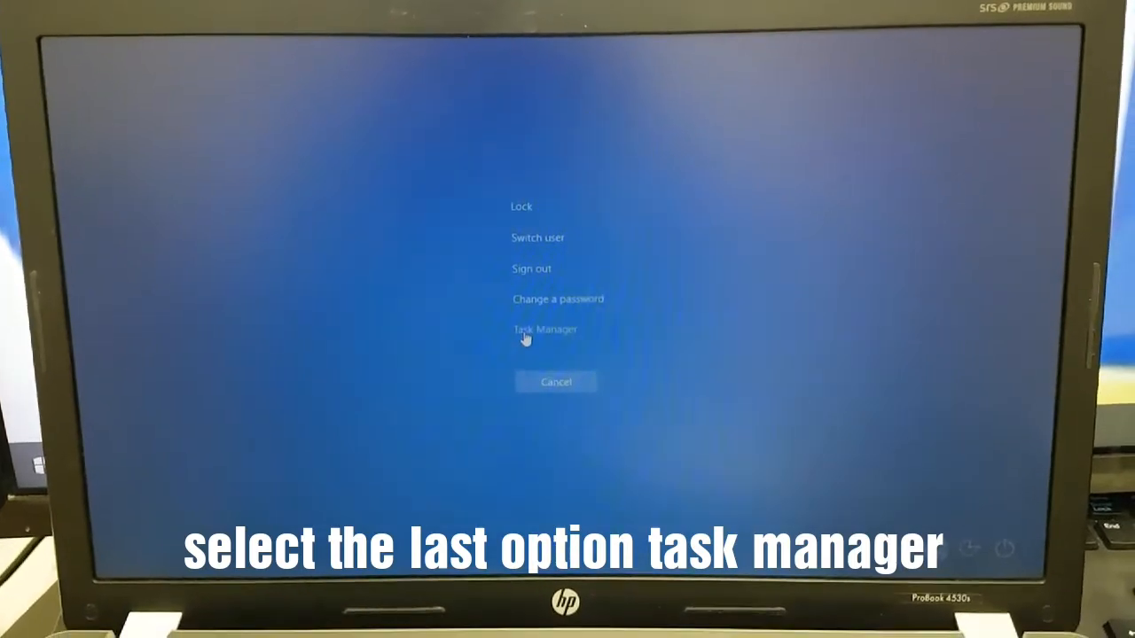
{"action": "left_click", "coordinate": [545, 328]}
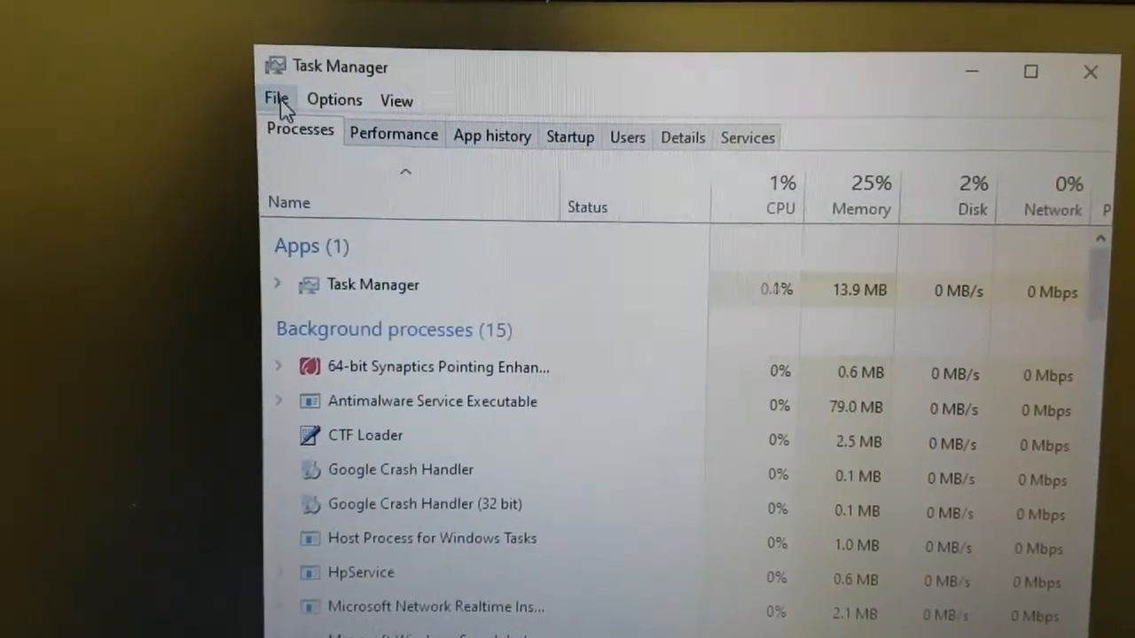
Run 'regedit' as a new task from the File menu with administrative privileges.
{"action": "left_click", "coordinate": [276, 99]}
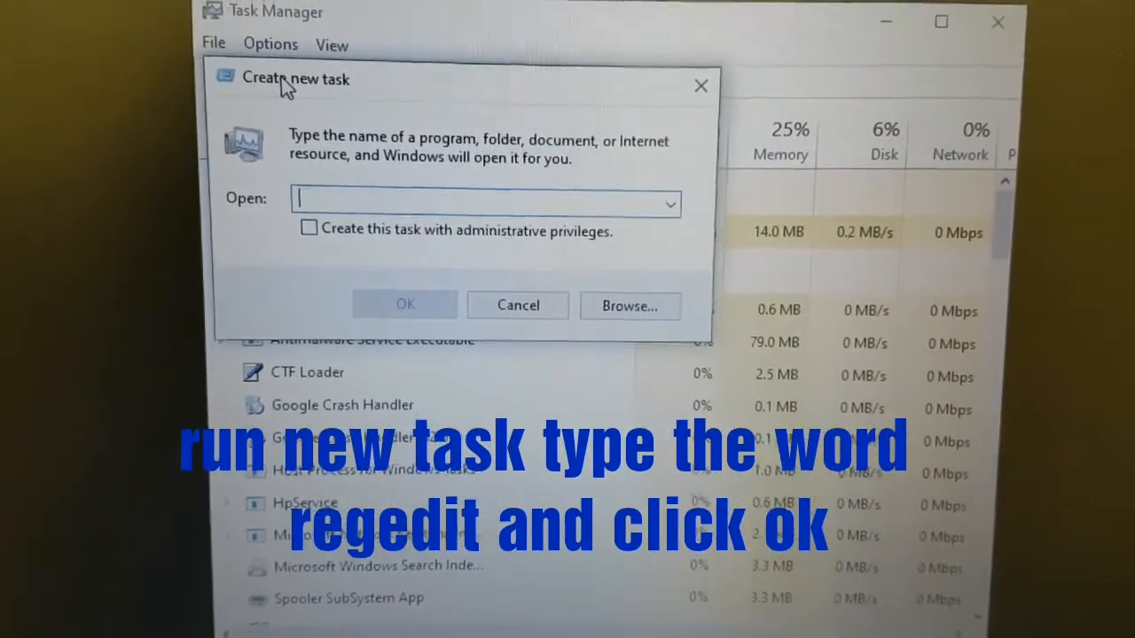
{"action": "type", "text": "r"}
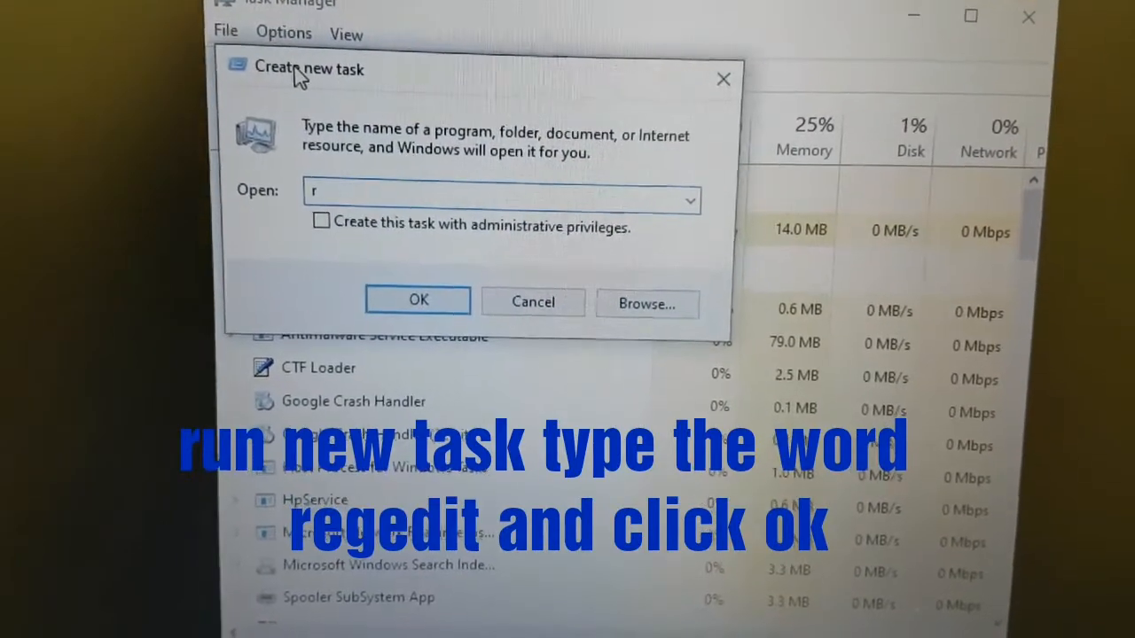
{"action": "type", "text": "e"}
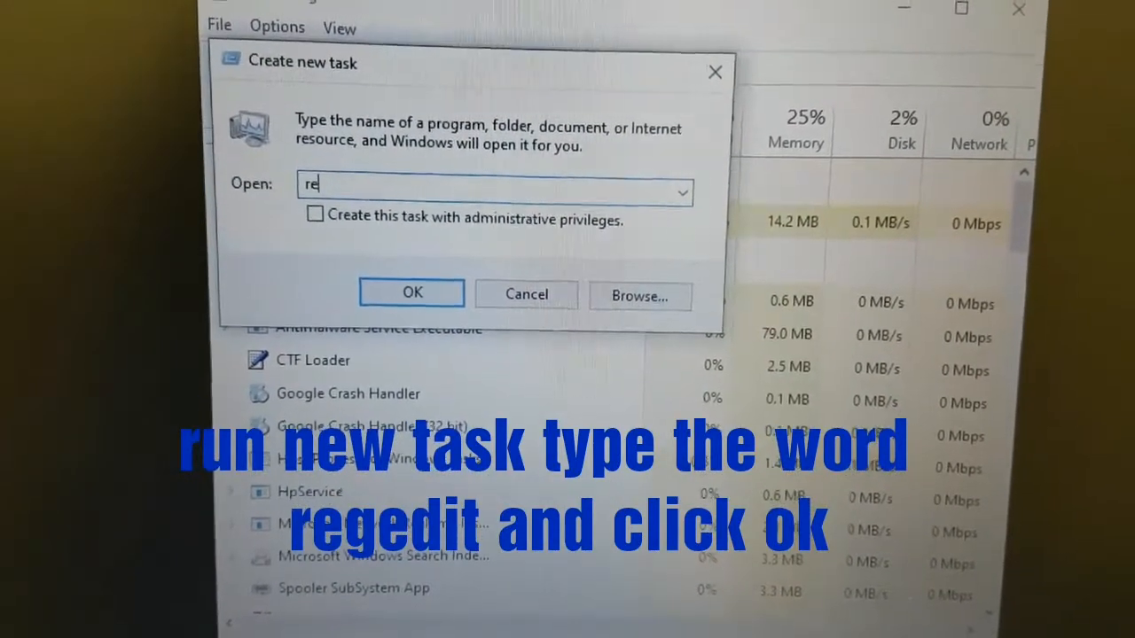
{"action": "type", "text": "g"}
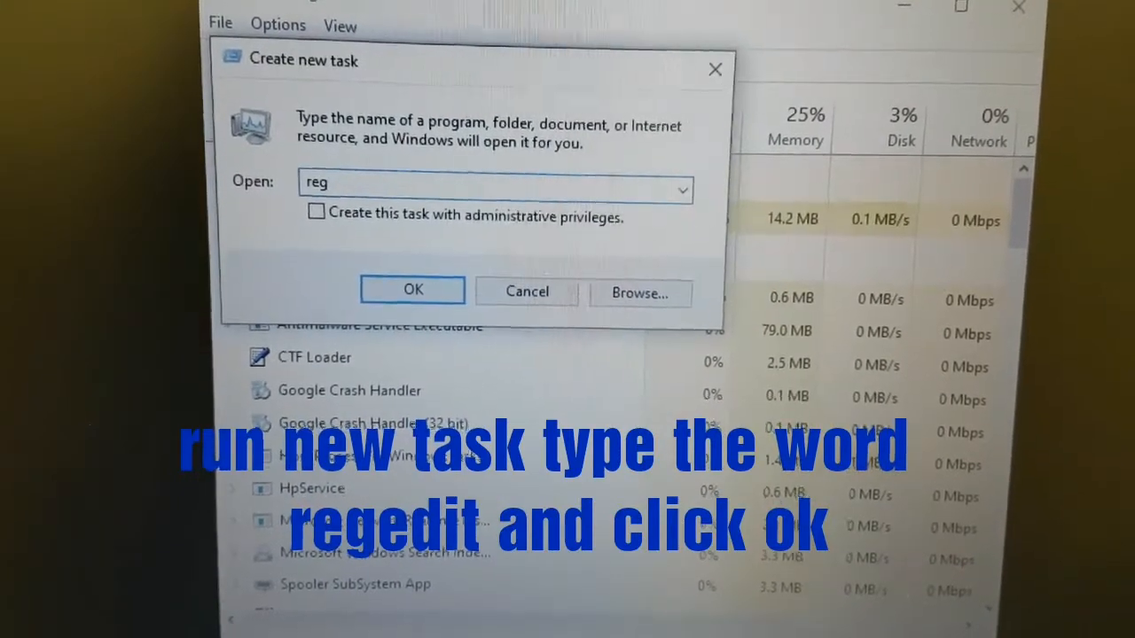
{"action": "type", "text": "e"}
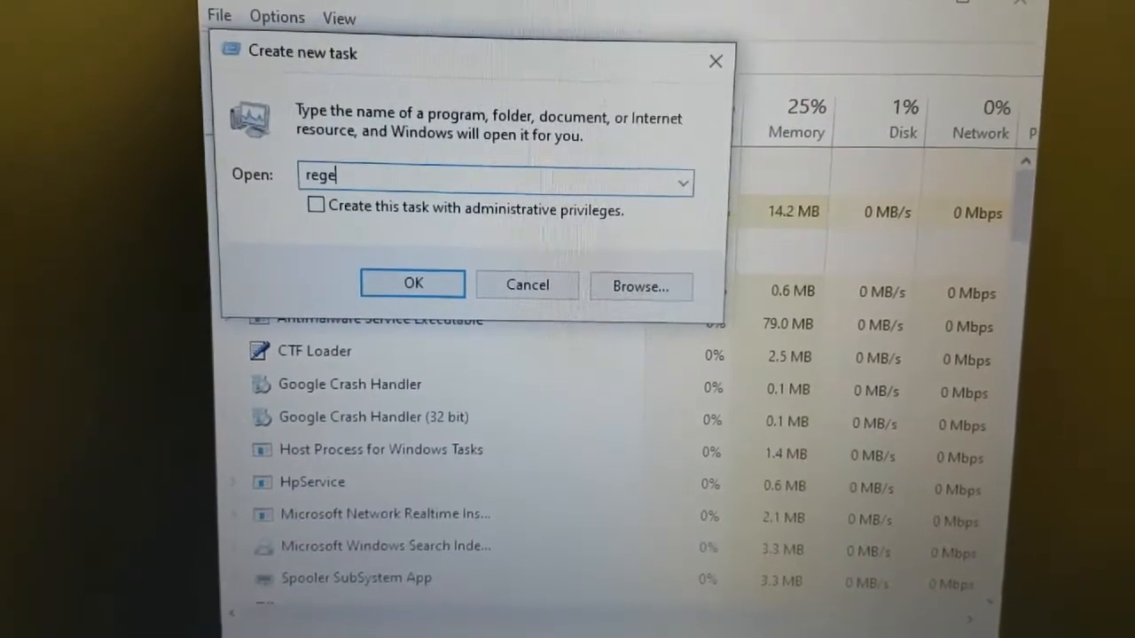
{"action": "type", "text": "d"}
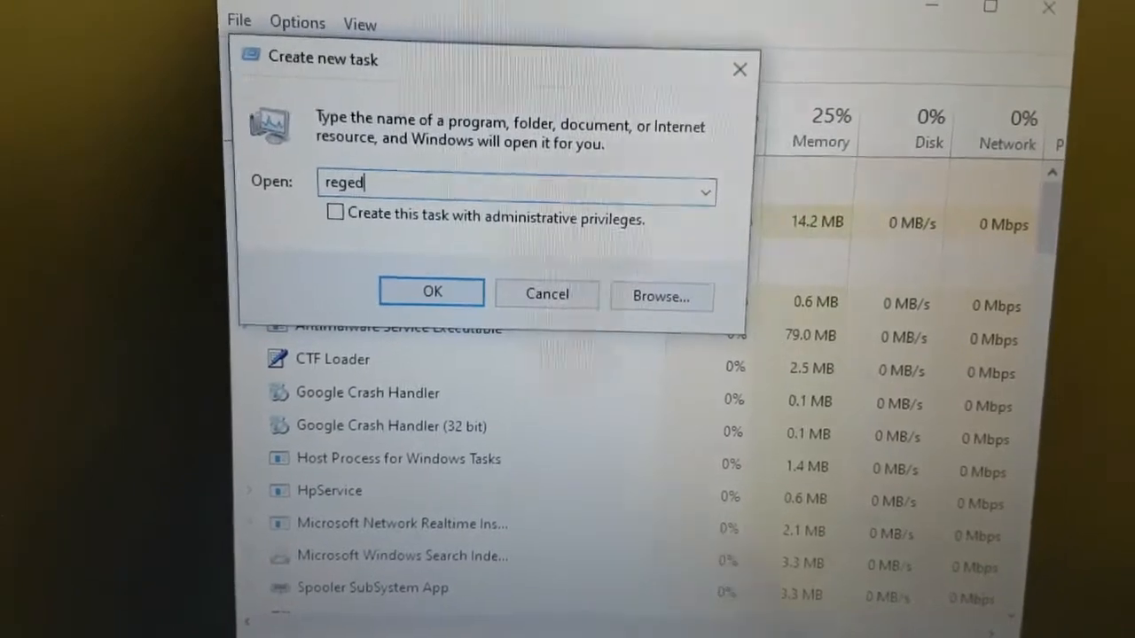
{"action": "type", "text": "it"}
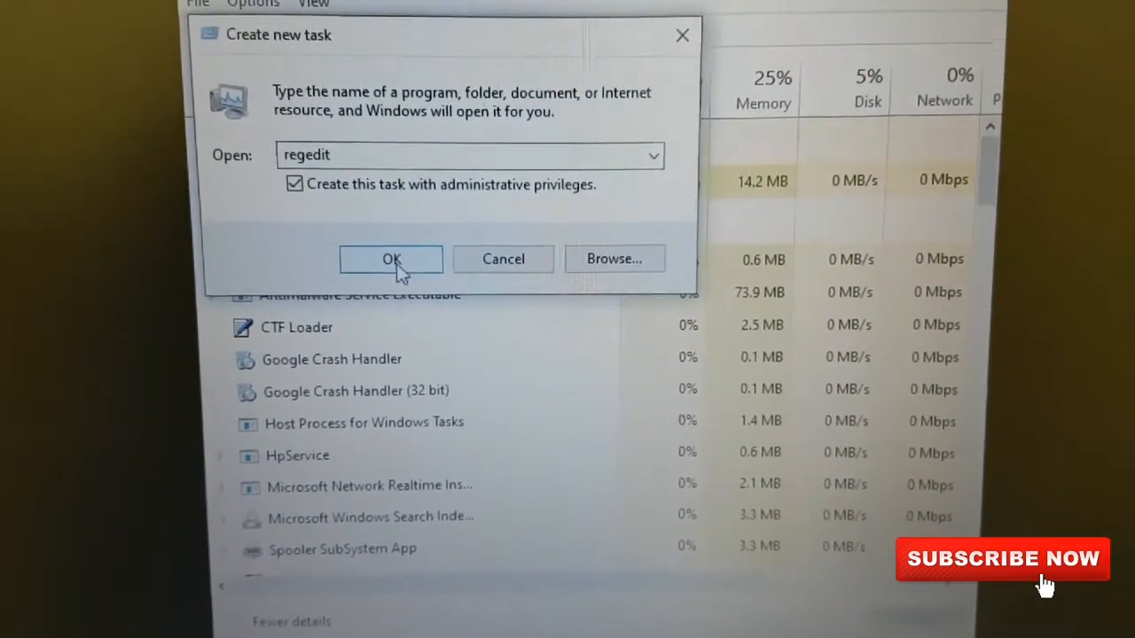
{"action": "left_click", "coordinate": [390, 259]}
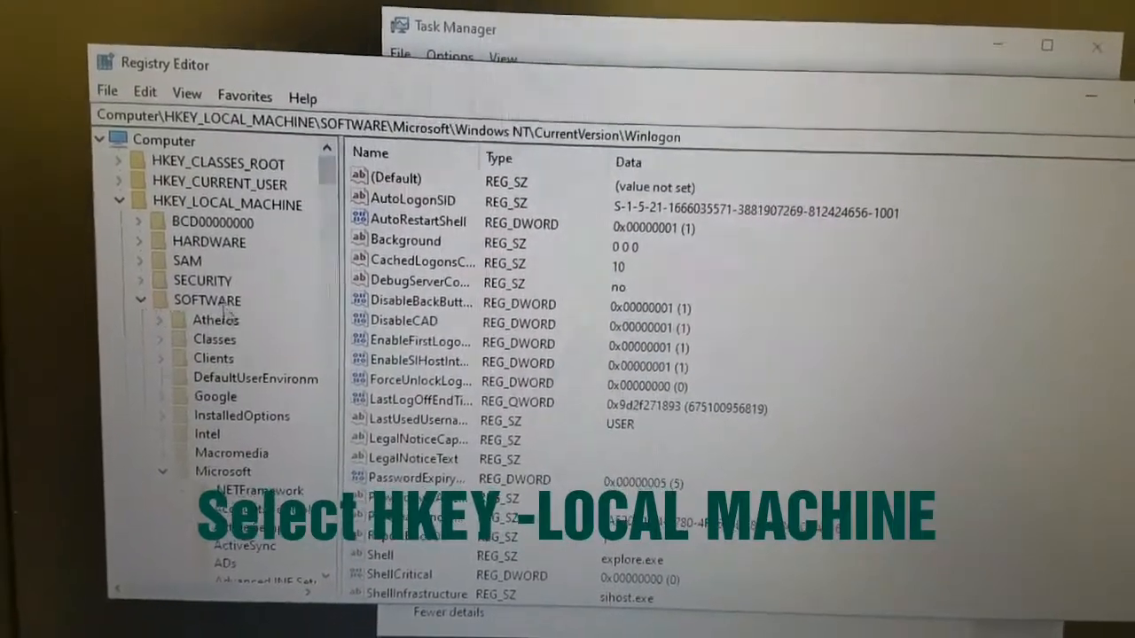
Expand the HKEY_LOCAL_MACHINE hive and select its SOFTWARE key.
{"action": "left_click", "coordinate": [227, 206]}
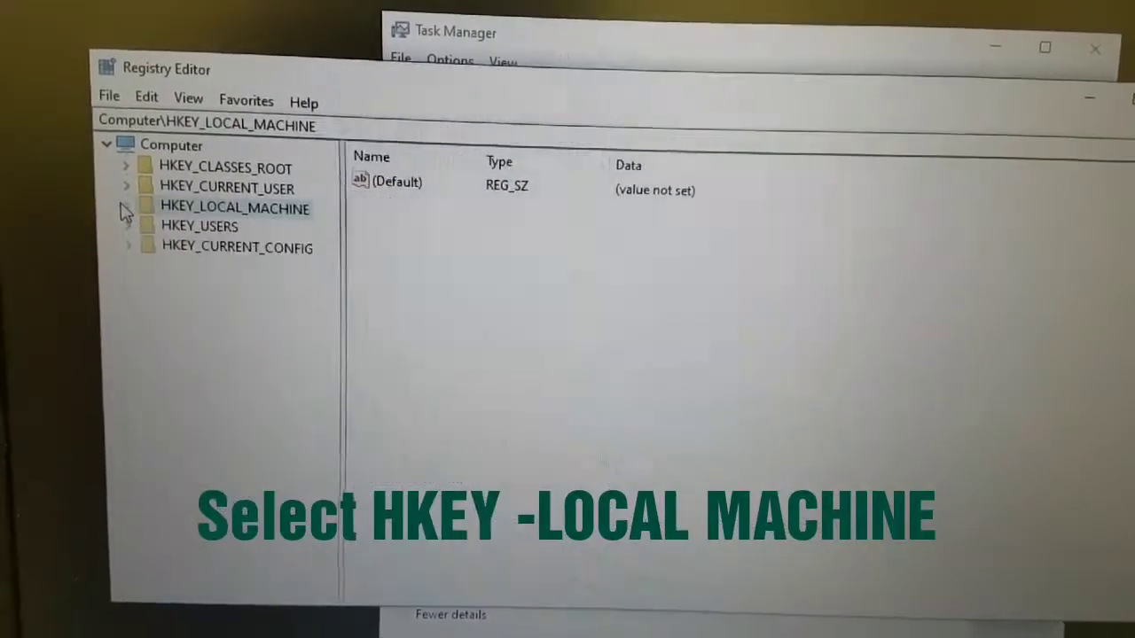
{"action": "left_click", "coordinate": [234, 205]}
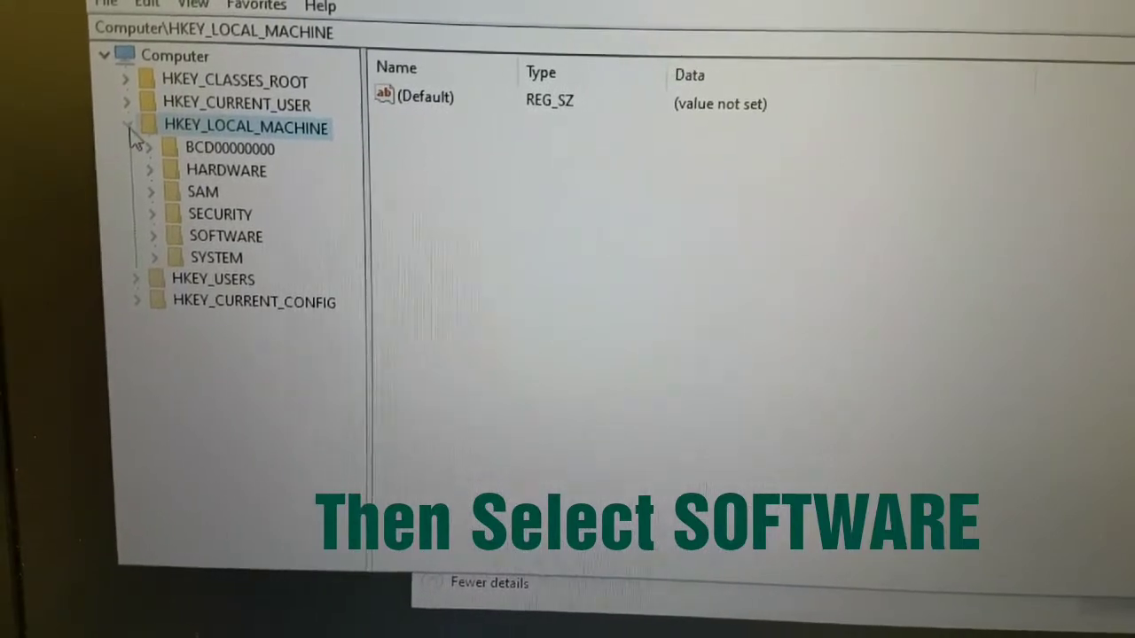
{"action": "left_click", "coordinate": [127, 126]}
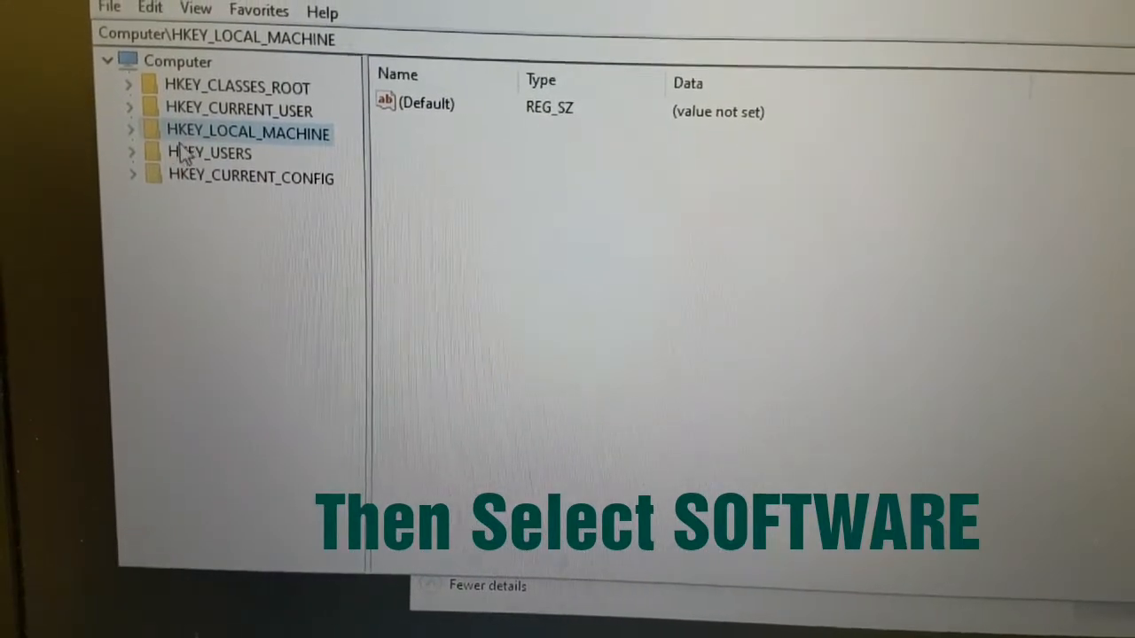
{"action": "left_click", "coordinate": [131, 132]}
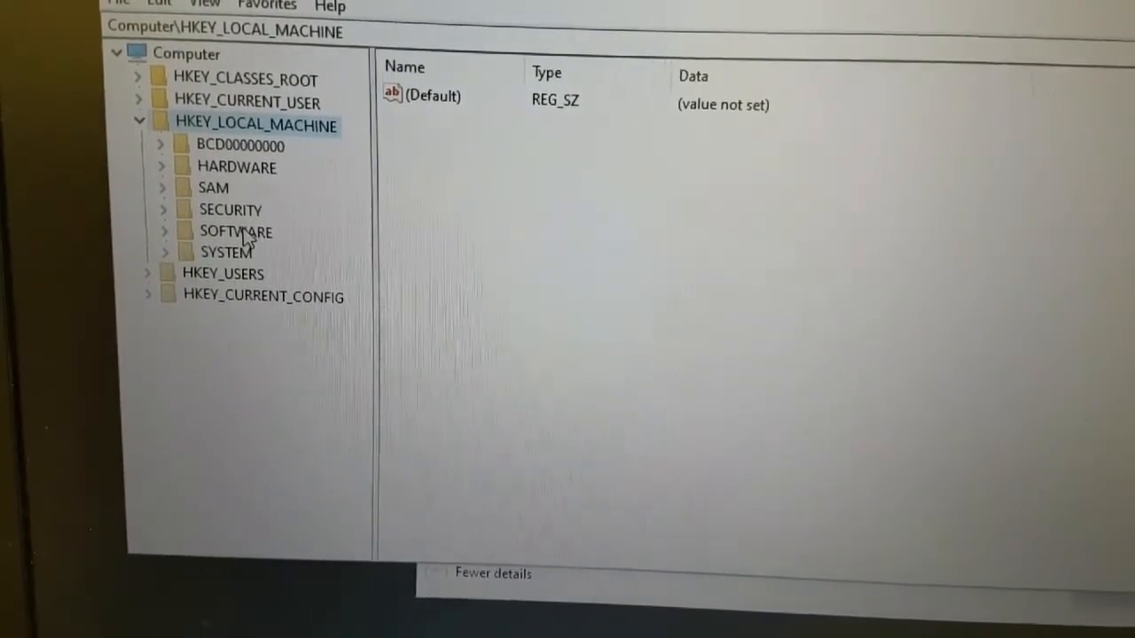
{"action": "left_click", "coordinate": [235, 230]}
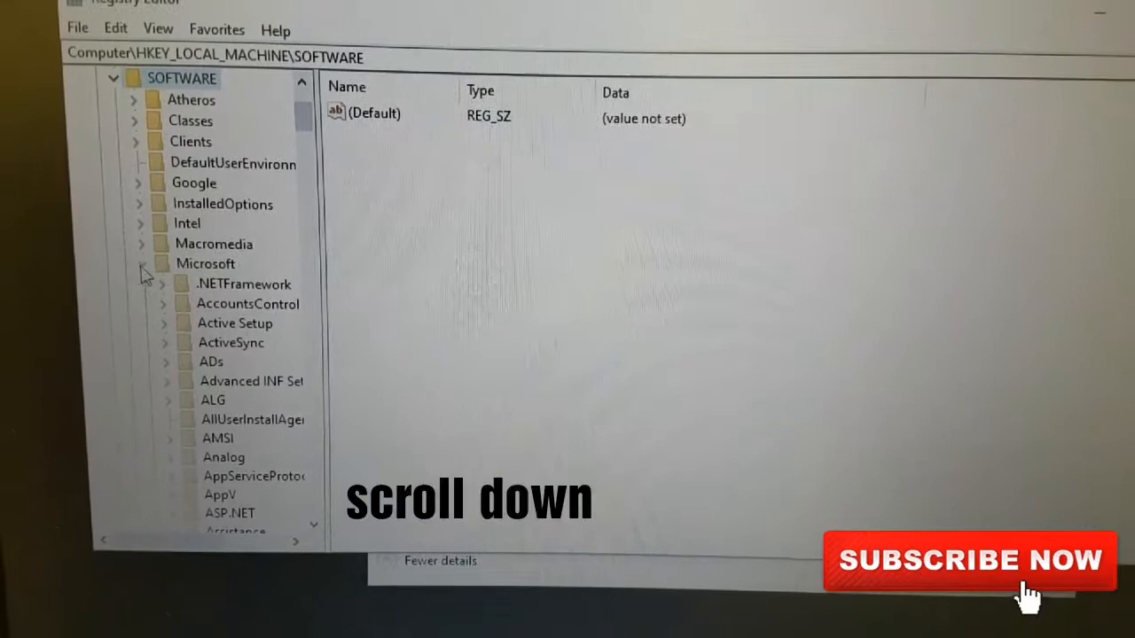
Expand Microsoft and scroll the tree down toward Windows NT and its CurrentVersion subkeys.
{"action": "scroll", "scroll_direction": "down", "scroll_amount": 3}
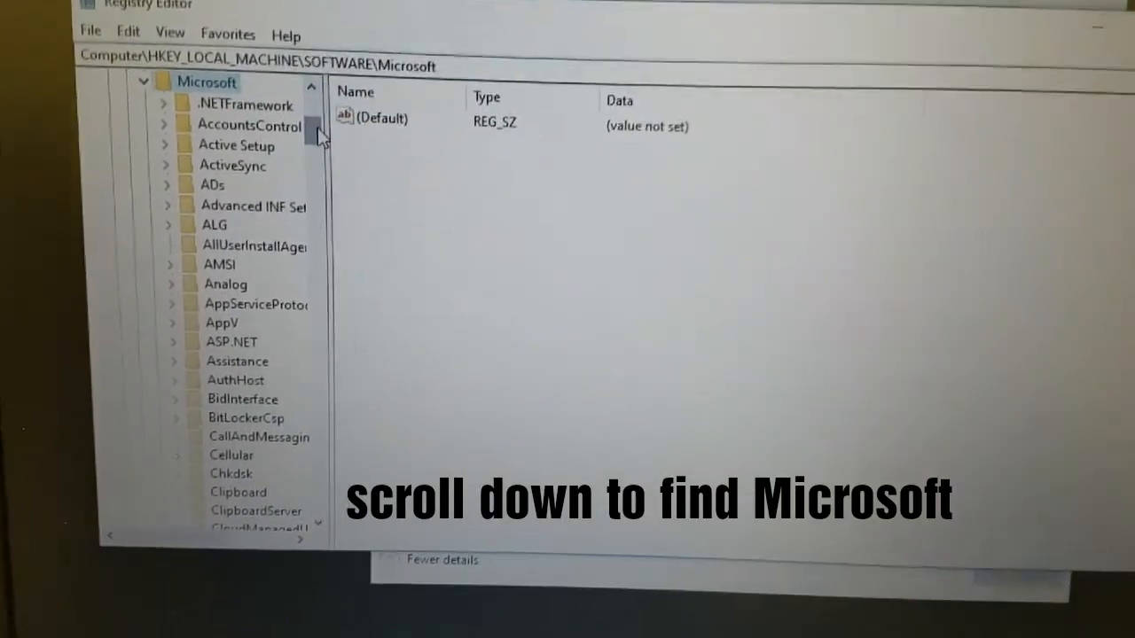
{"action": "left_click", "coordinate": [249, 125]}
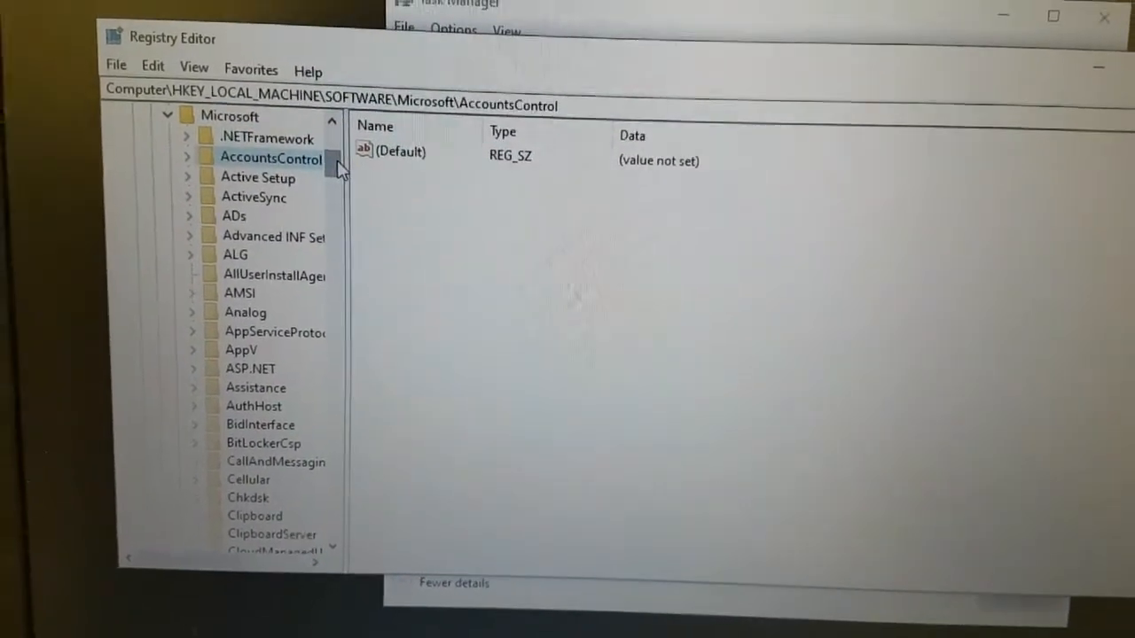
{"action": "scroll", "scroll_direction": "down", "scroll_amount": 3}
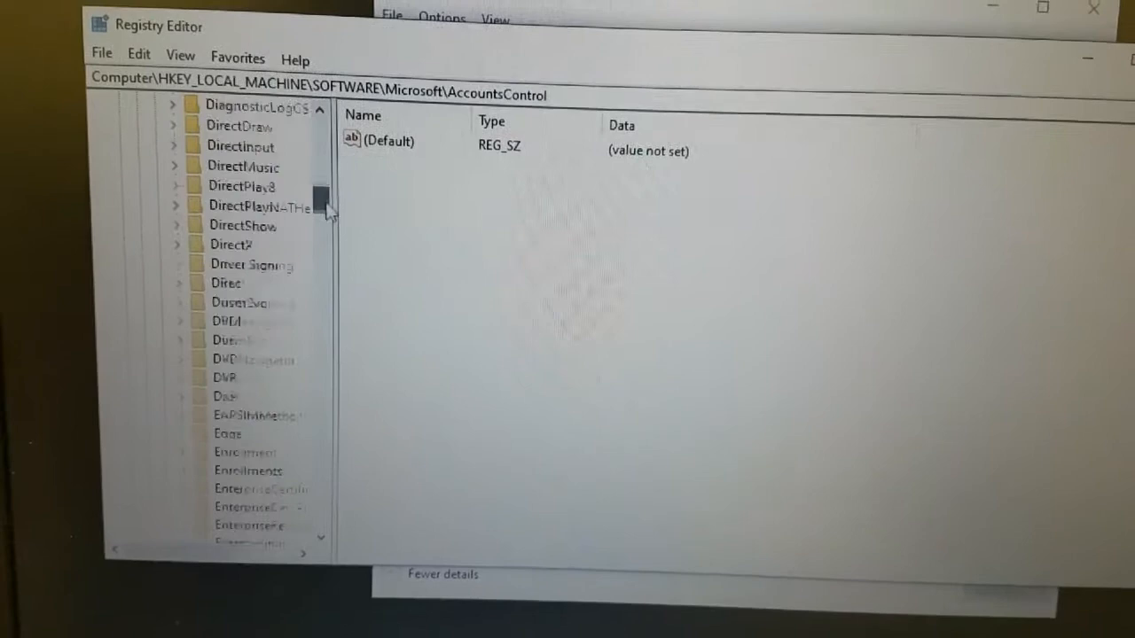
{"action": "scroll", "scroll_direction": "down", "scroll_amount": 3}
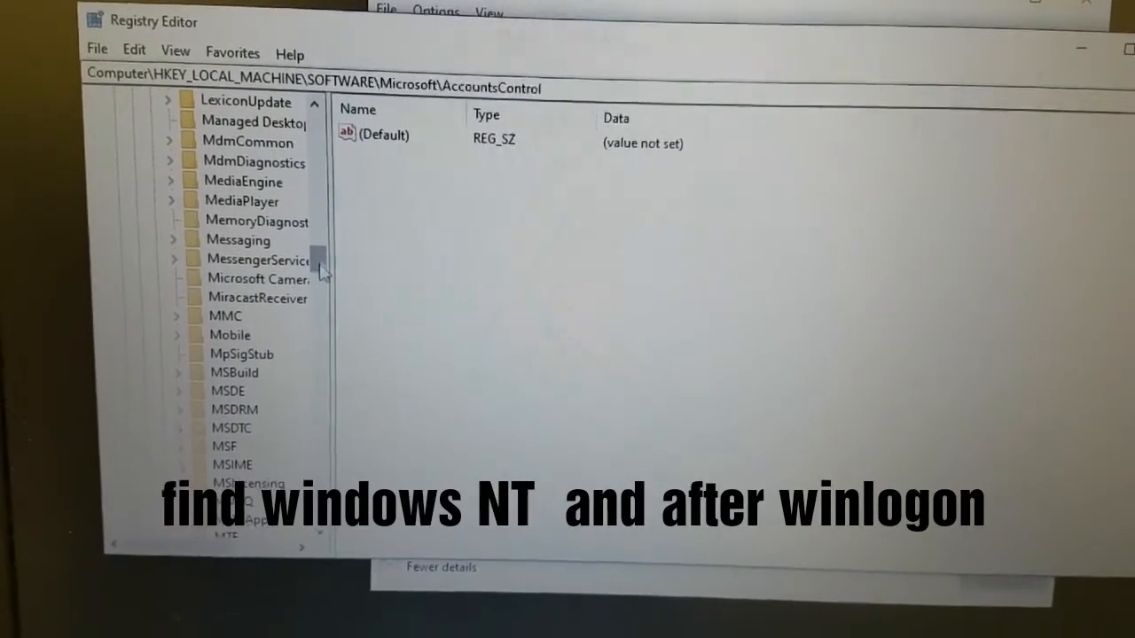
{"action": "scroll", "scroll_direction": "down", "scroll_amount": 3}
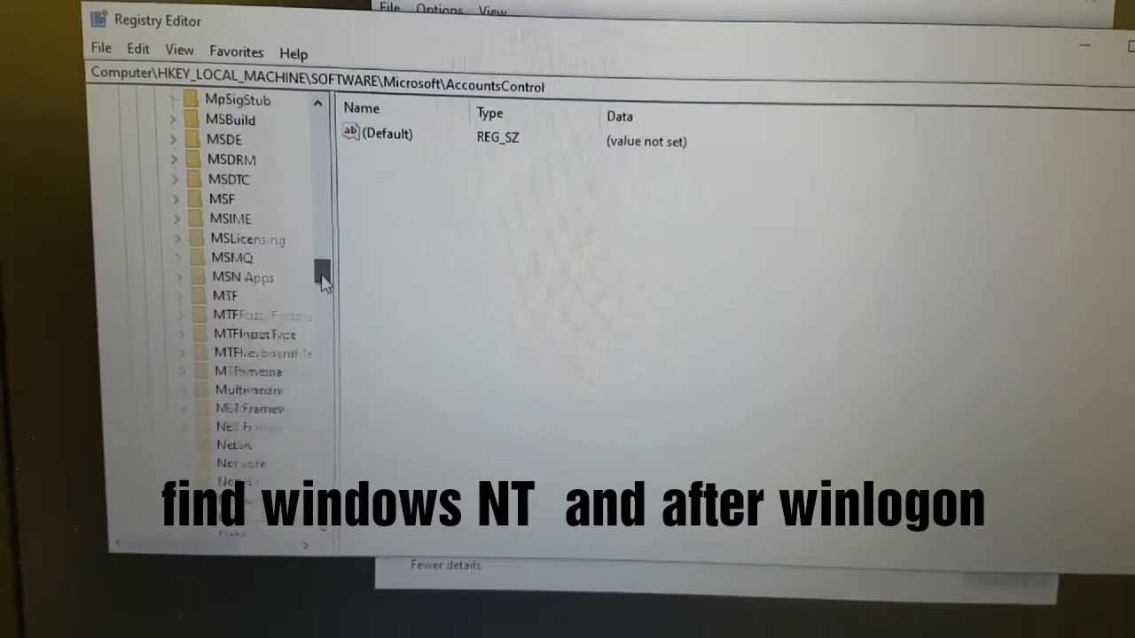
{"action": "scroll", "scroll_direction": "down", "scroll_amount": 3}
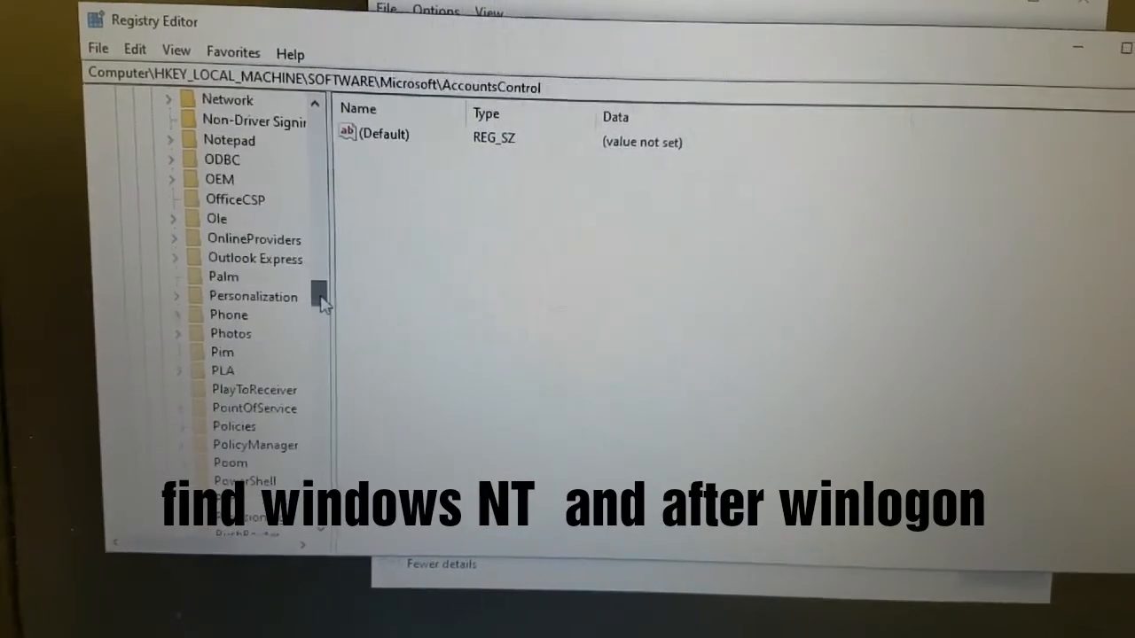
{"action": "scroll", "scroll_direction": "down", "scroll_amount": 3}
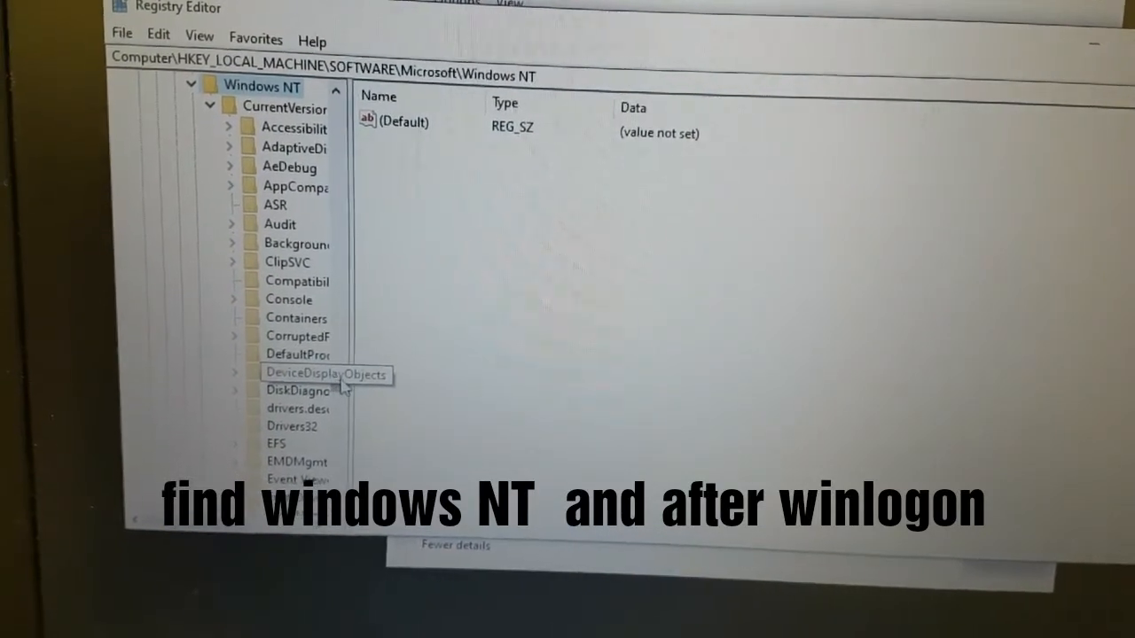
Scroll the CurrentVersion subkeys to Winlogon and select it to show its values.
{"action": "scroll", "scroll_direction": "down", "scroll_amount": 3}
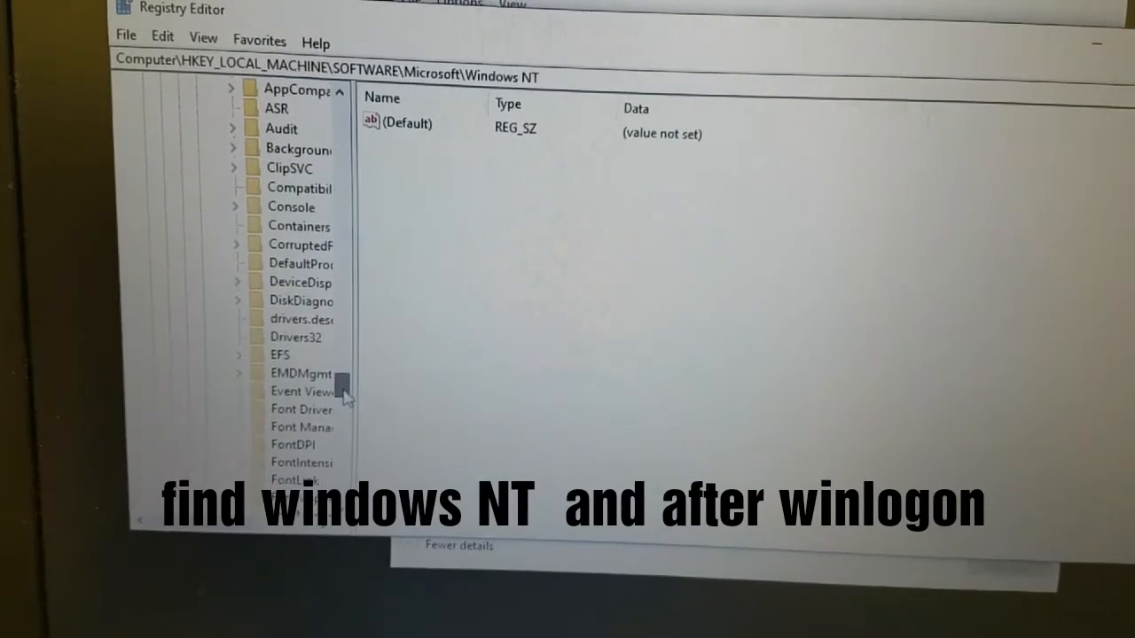
{"action": "scroll", "scroll_direction": "down", "scroll_amount": 3}
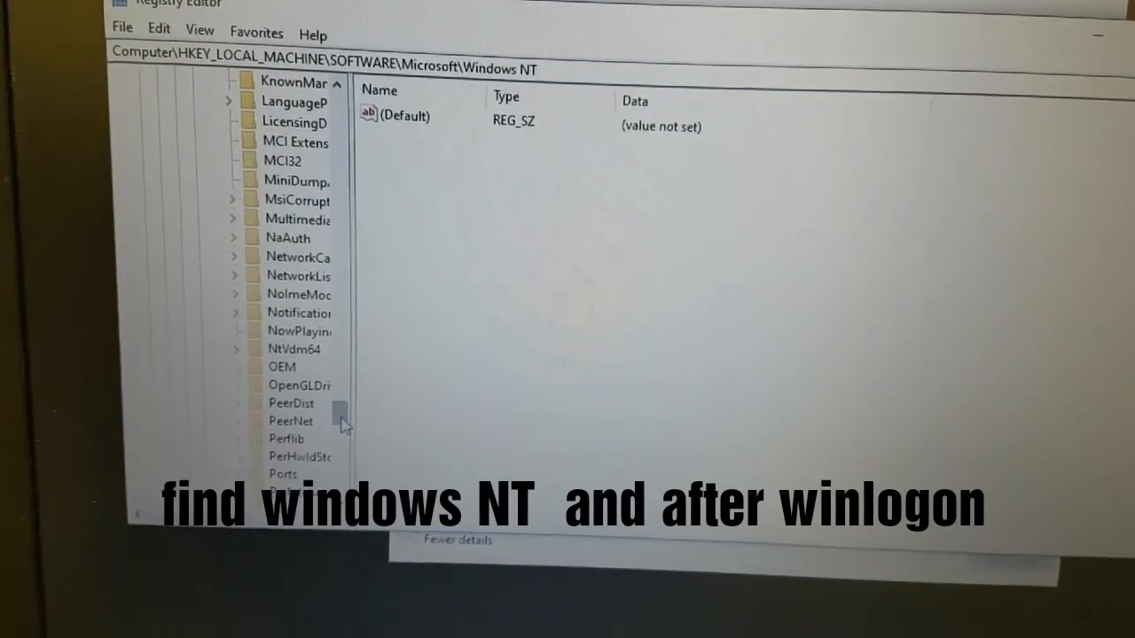
{"action": "scroll", "scroll_direction": "down", "scroll_amount": 3}
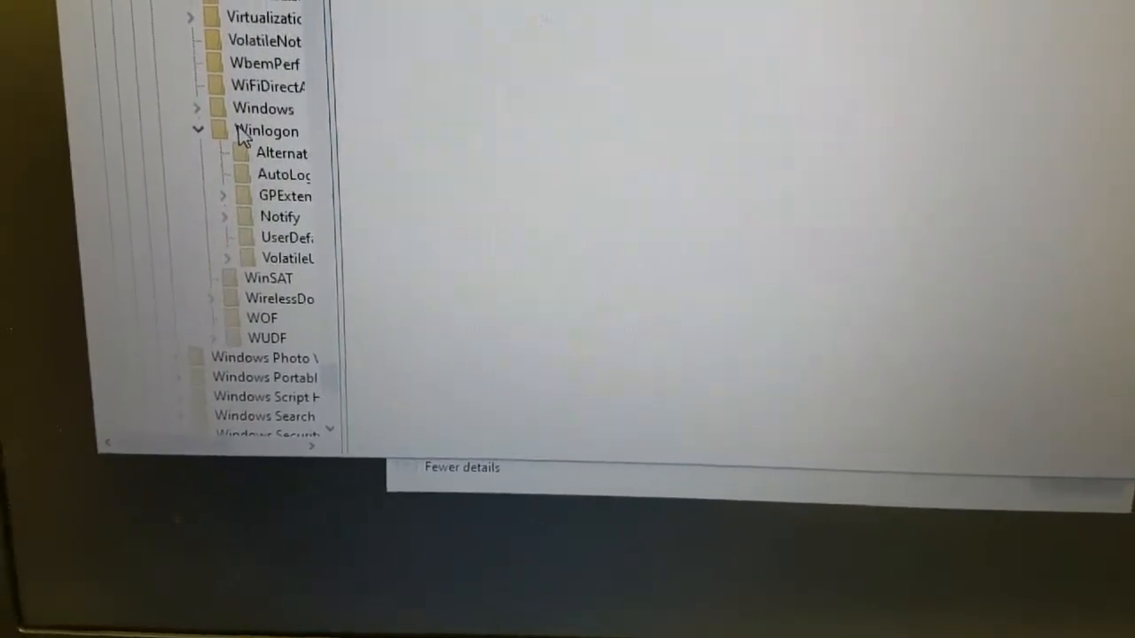
{"action": "left_click", "coordinate": [266, 131]}
{"action": "type", "text": "explorer.exe"}
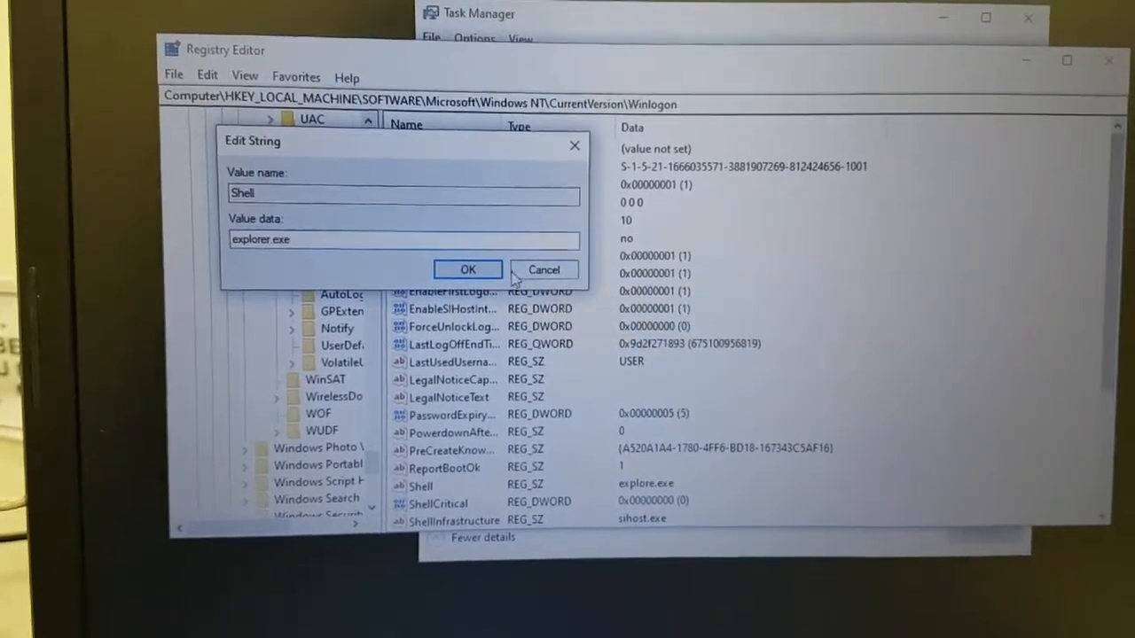
Cancel the Shell value dialog, leaving explorer.exe unchanged.
{"action": "left_click", "coordinate": [468, 269]}
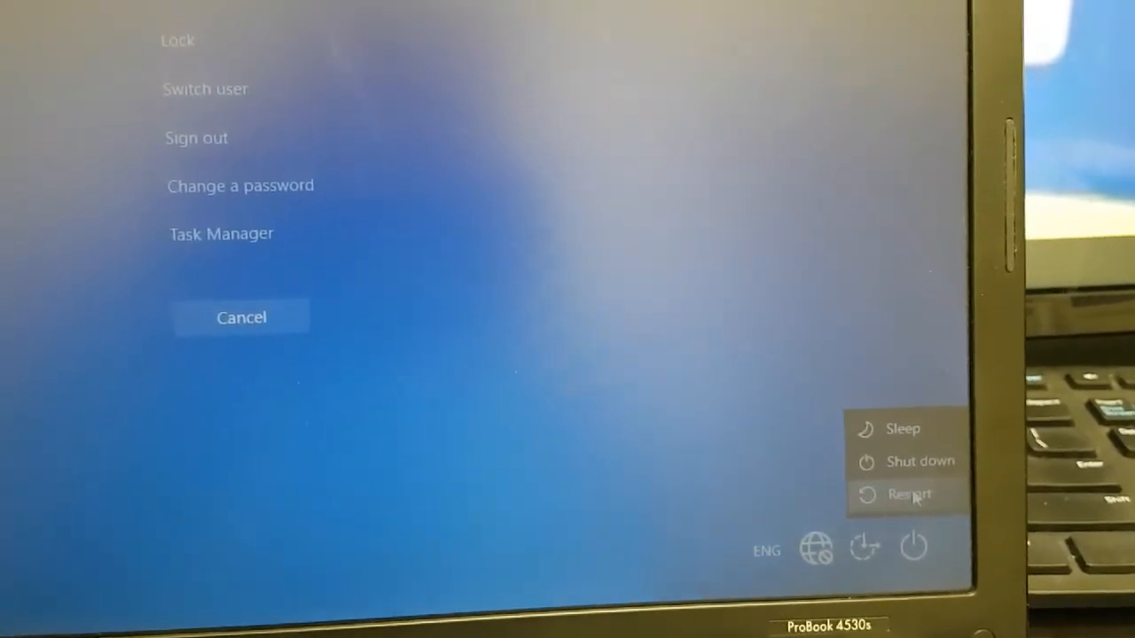
Choose Restart from the security screen's power options.
{"action": "left_click", "coordinate": [904, 495]}
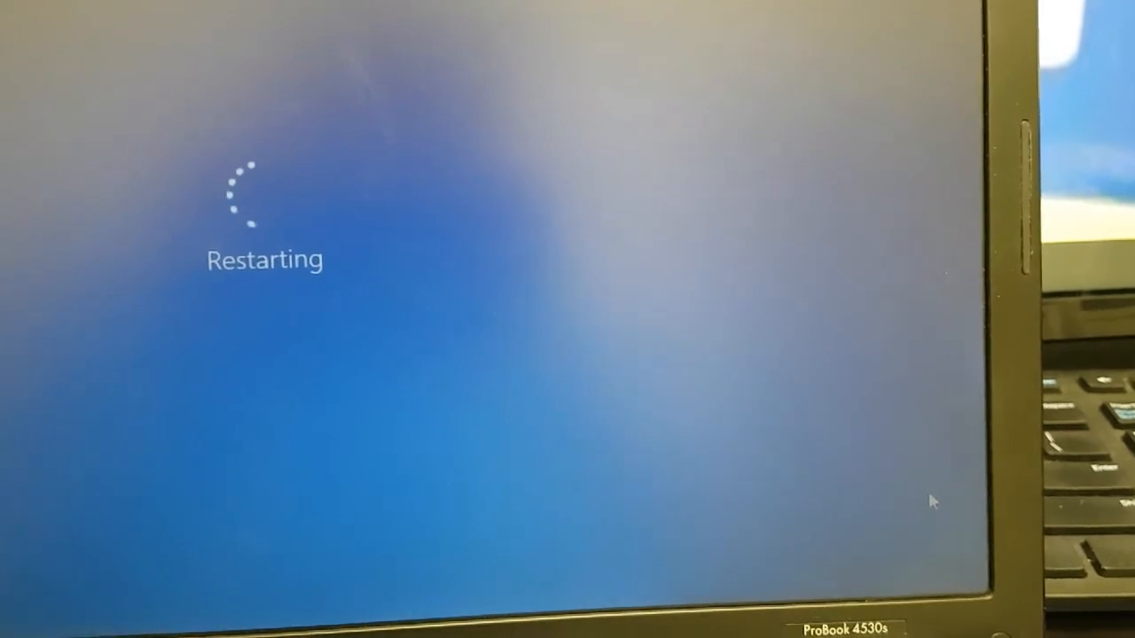